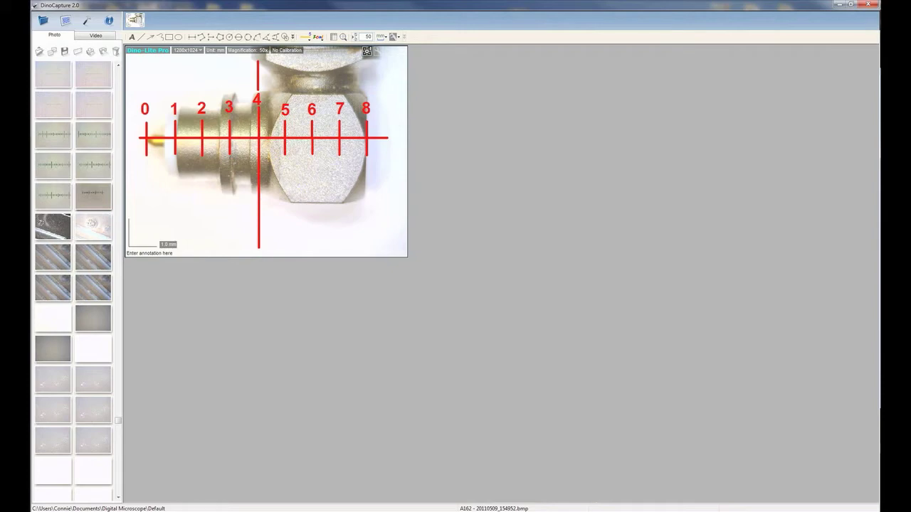
Stretch a diameter line edge to edge across the red circle, reading d=9.999 mm
{"action": "left_click", "coordinate": [95, 378]}
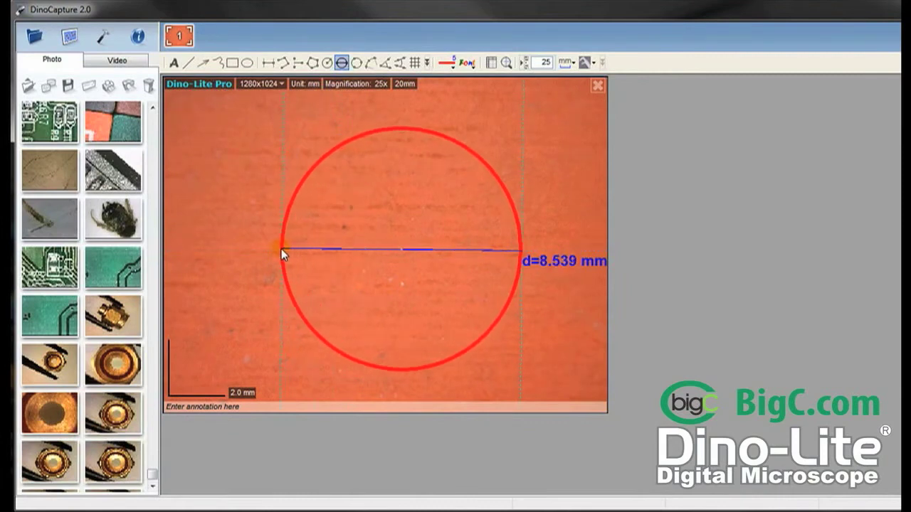
{"action": "left_click_drag", "start_coordinate": [280, 253], "coordinate": [267, 258]}
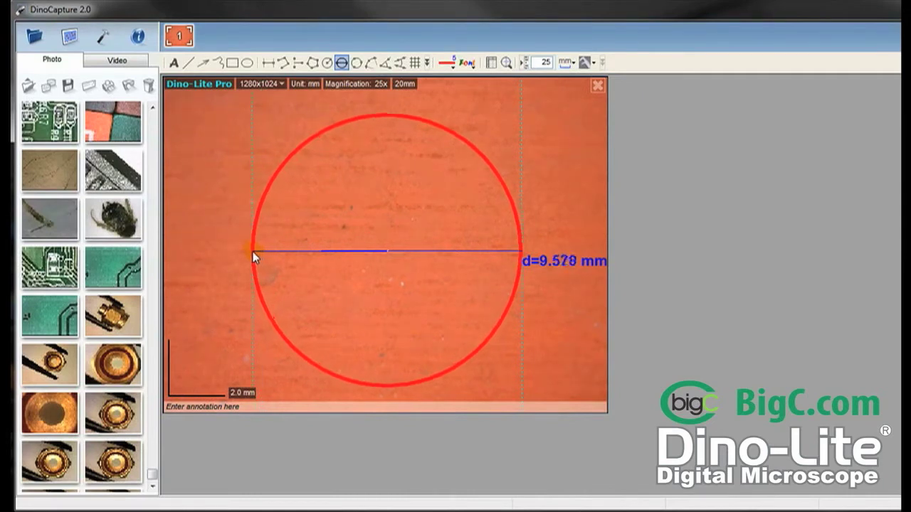
{"action": "left_click_drag", "start_coordinate": [256, 256], "coordinate": [246, 256]}
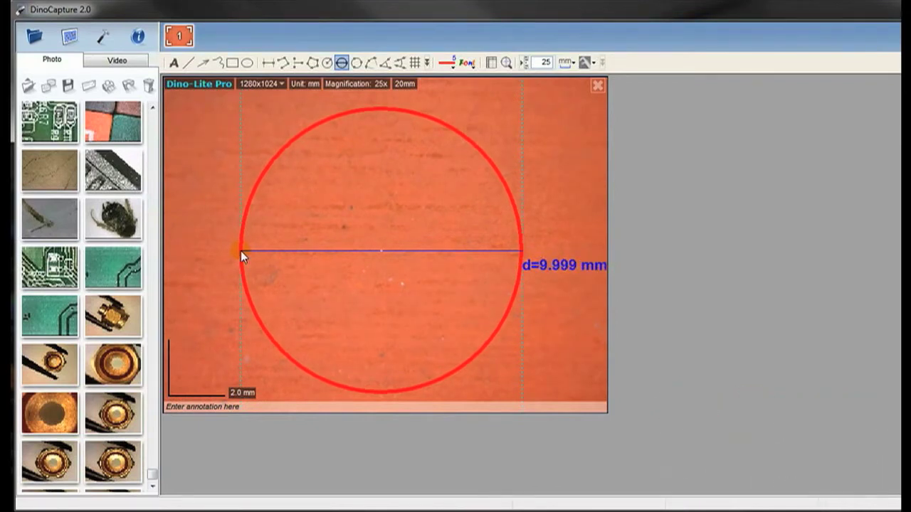
{"action": "left_click", "coordinate": [342, 63]}
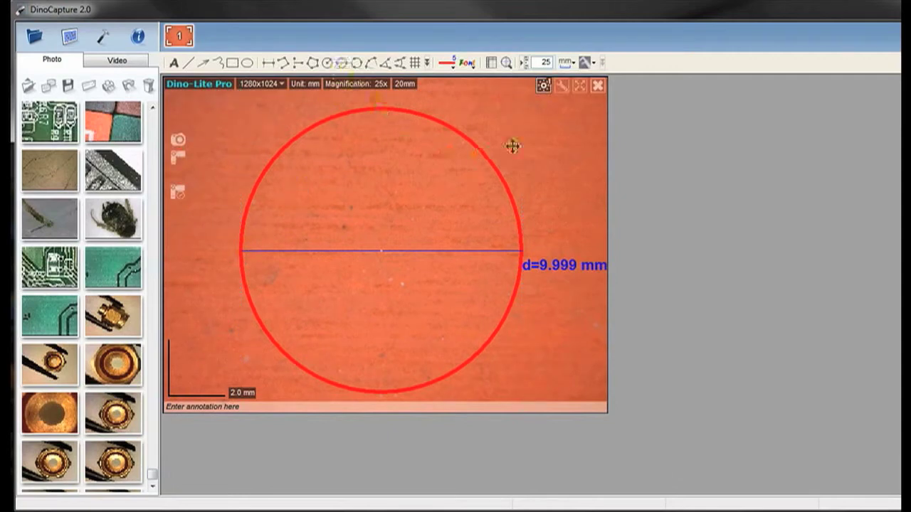
Export the circle drawing as 'Contamination Inspection'
{"action": "right_click", "coordinate": [513, 146]}
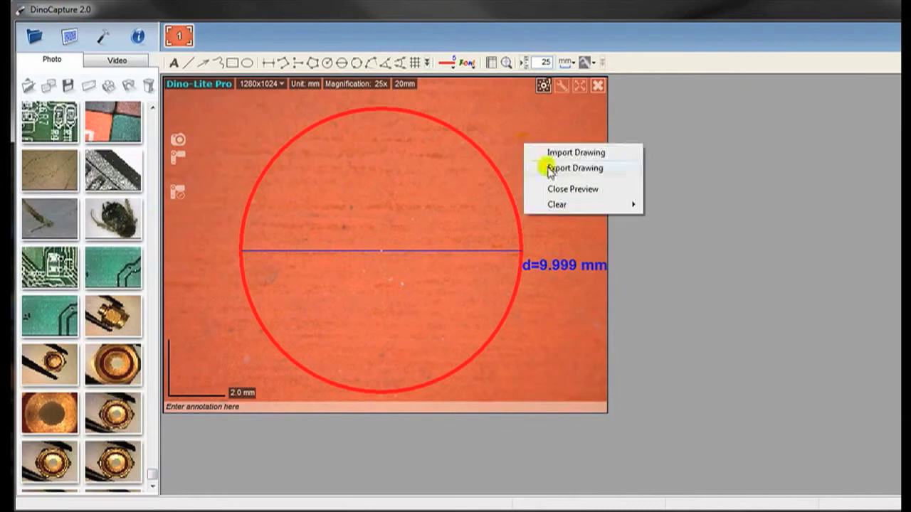
{"action": "left_click", "coordinate": [575, 168]}
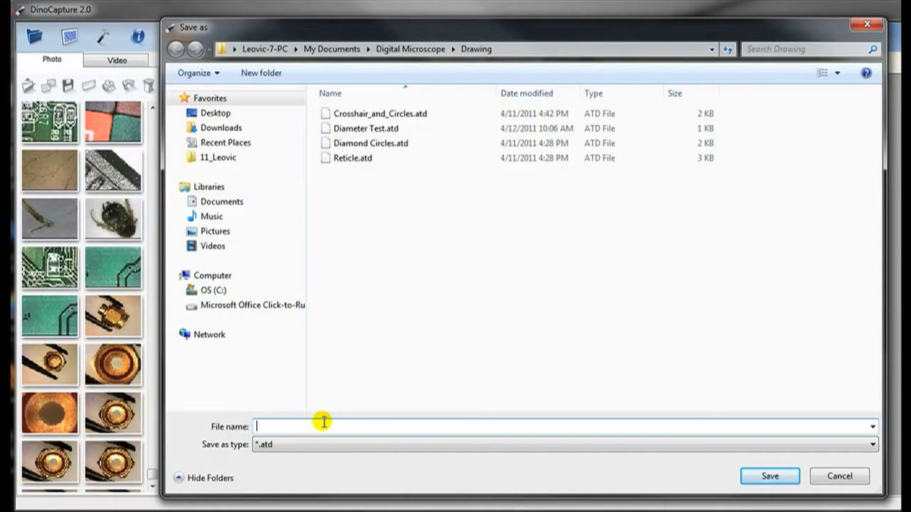
{"action": "type", "text": "Contamina"}
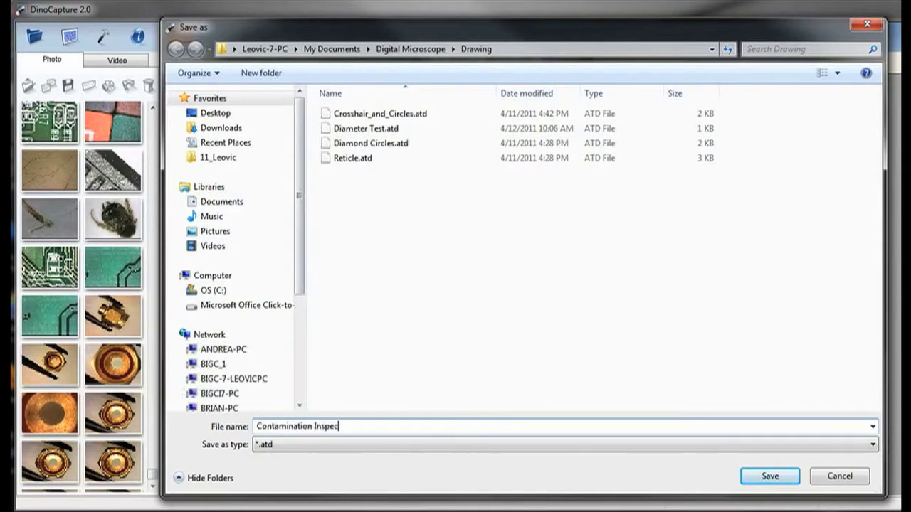
{"action": "type", "text": "tion"}
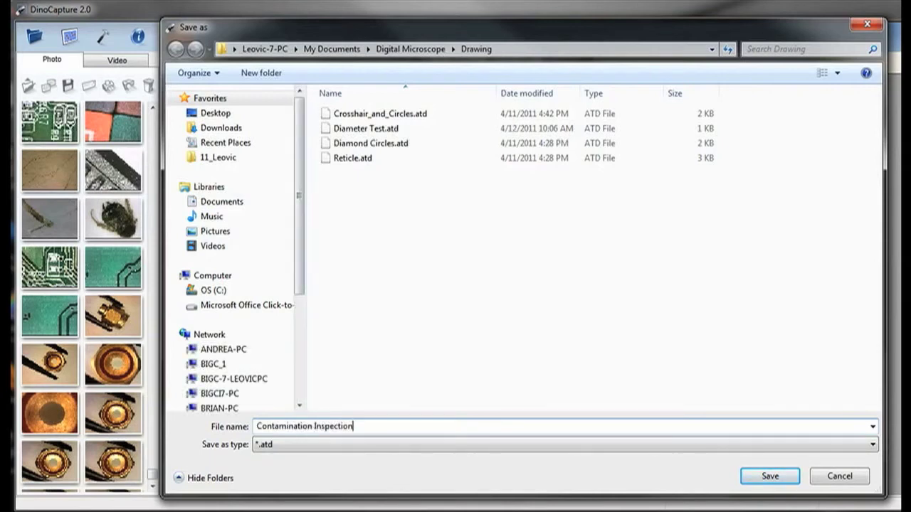
{"action": "left_click", "coordinate": [769, 476]}
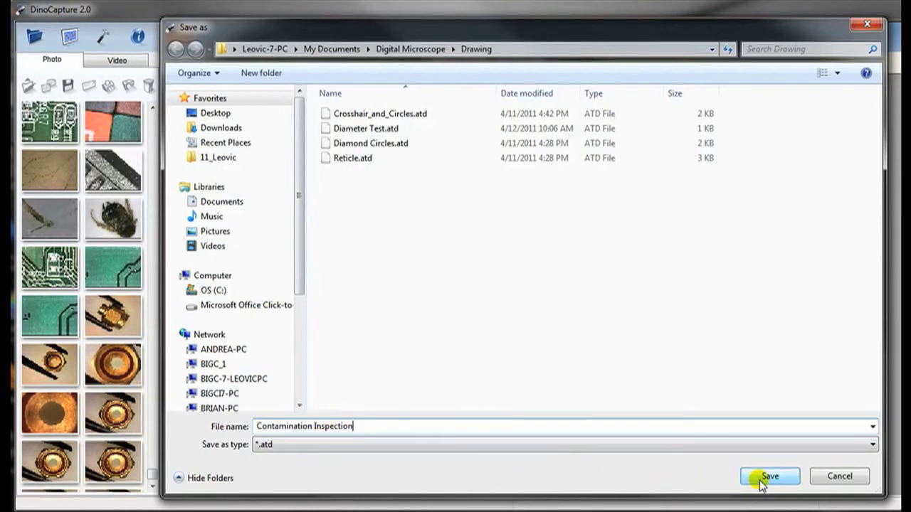
{"action": "left_click", "coordinate": [769, 476]}
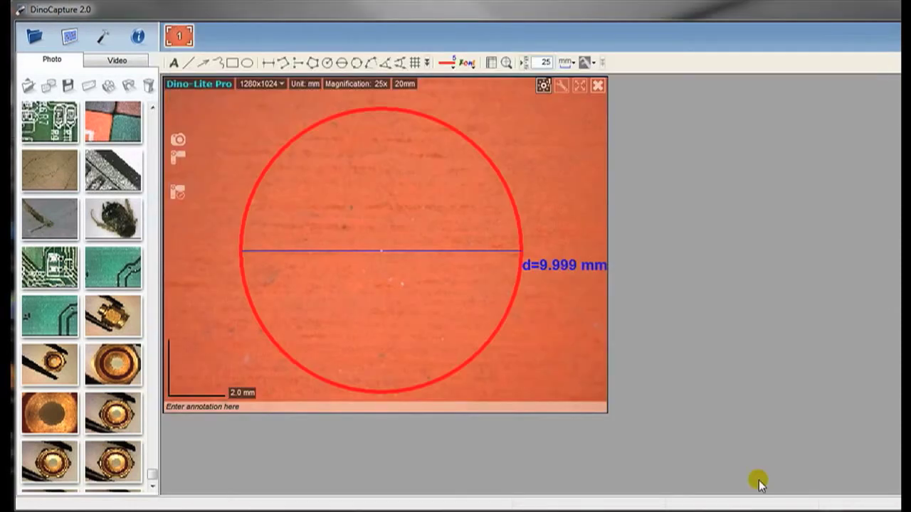
Clear the circle and diameter measurement from the live preview
{"action": "right_click", "coordinate": [532, 328]}
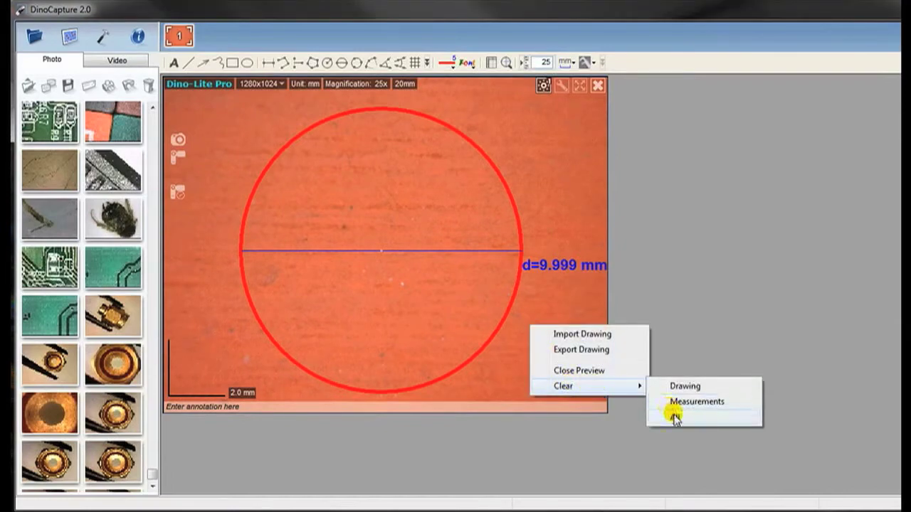
{"action": "left_click", "coordinate": [696, 401]}
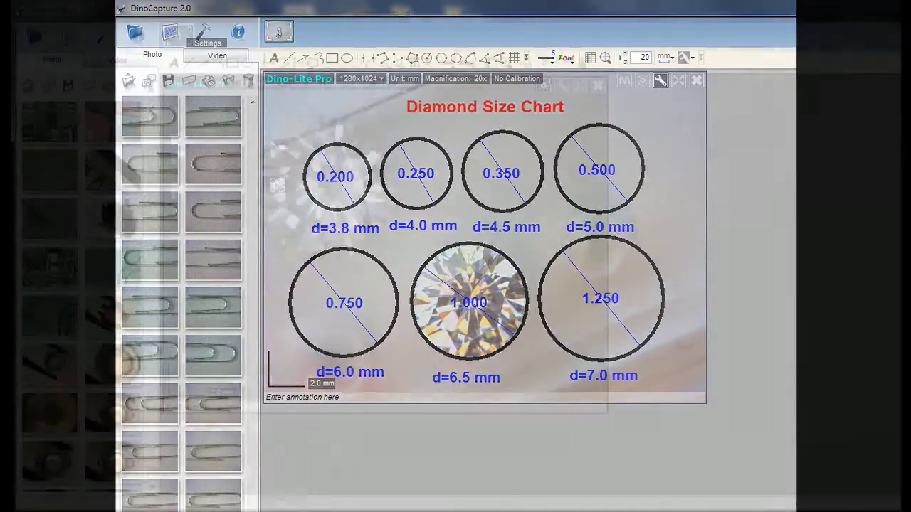
Import the Crosshair_and_Circles.atd drawing onto the diamond image
{"action": "right_click", "coordinate": [470, 259]}
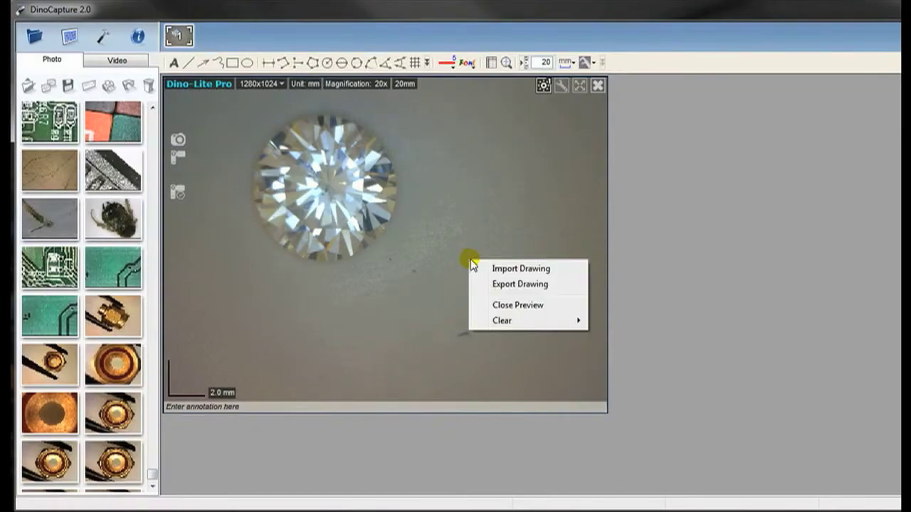
{"action": "left_click", "coordinate": [520, 269]}
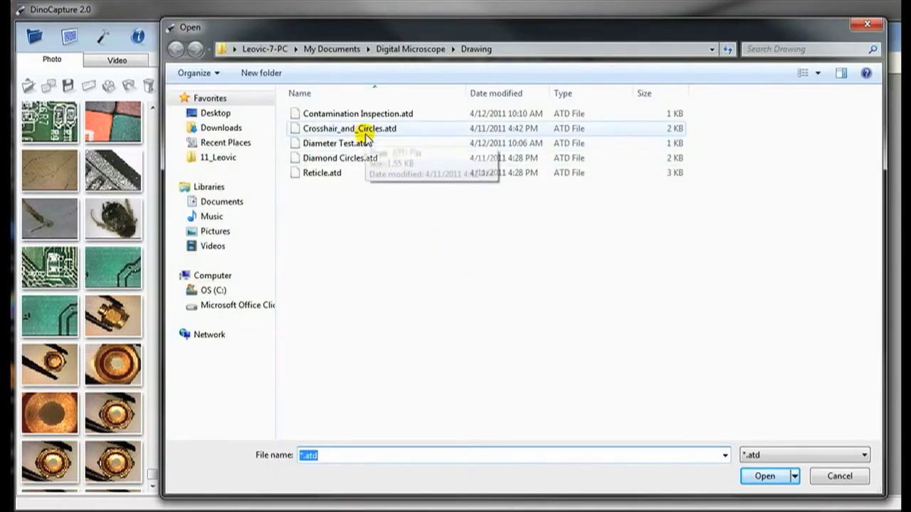
{"action": "left_click", "coordinate": [349, 128]}
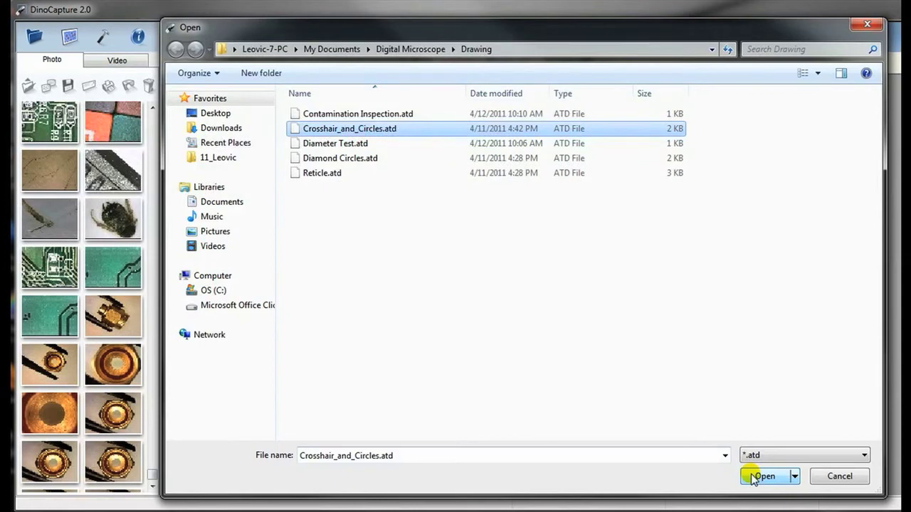
{"action": "left_click", "coordinate": [764, 476]}
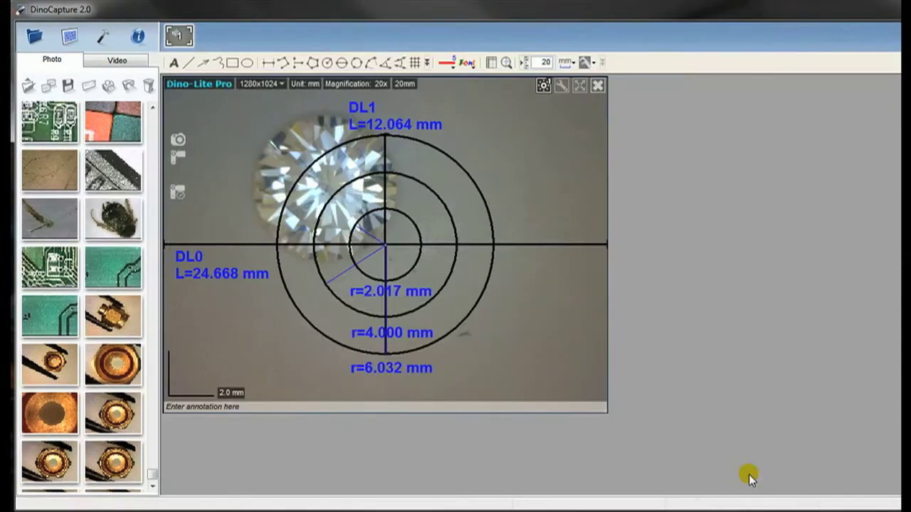
{"action": "mouse_move", "coordinate": [555, 365]}
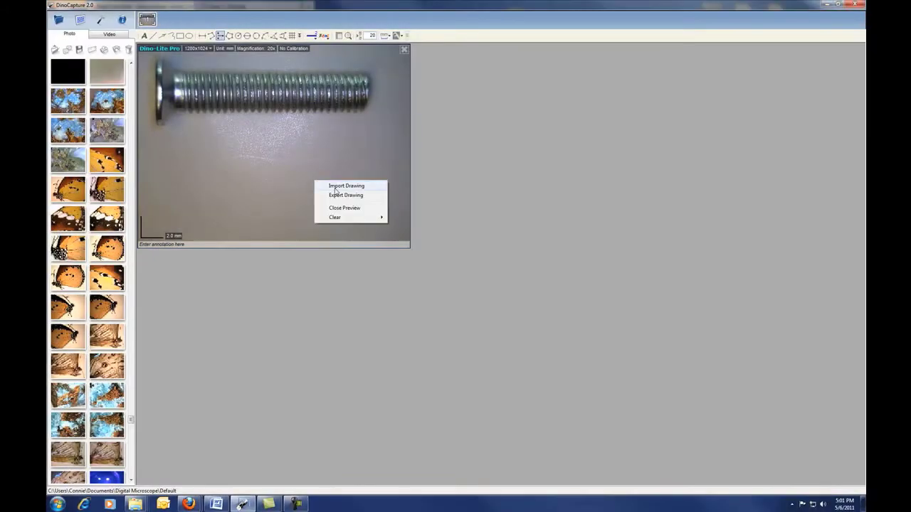
Import the Line comparison reticle drawing from My Documents > Dino Capture 2.0 Custom Frames
{"action": "left_click", "coordinate": [345, 186]}
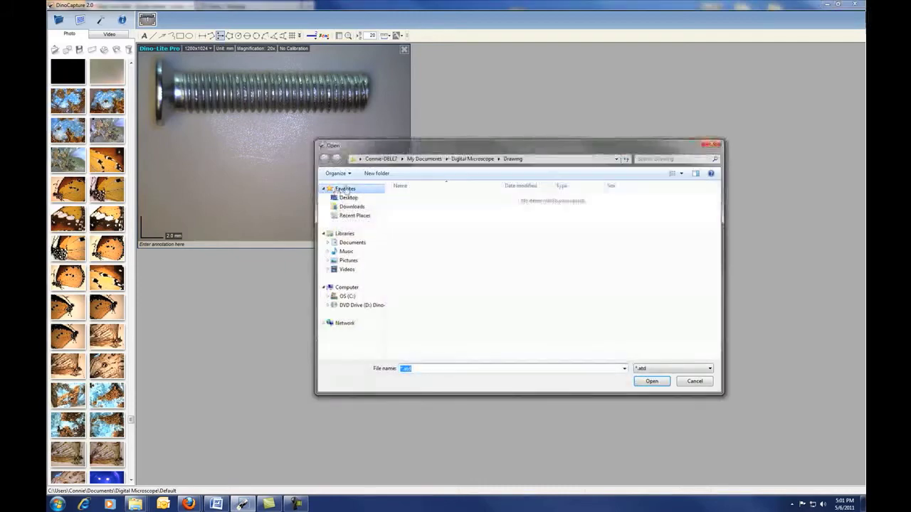
{"action": "left_click", "coordinate": [424, 159]}
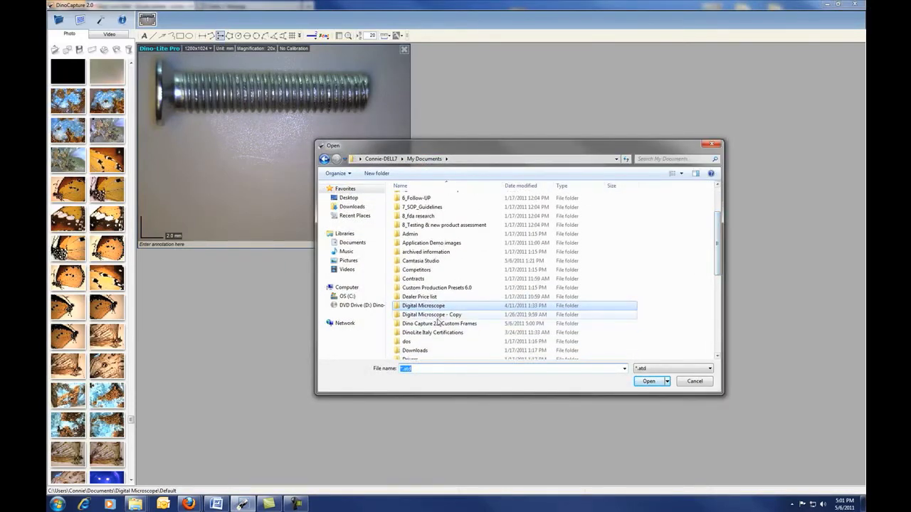
{"action": "double_click", "coordinate": [439, 323]}
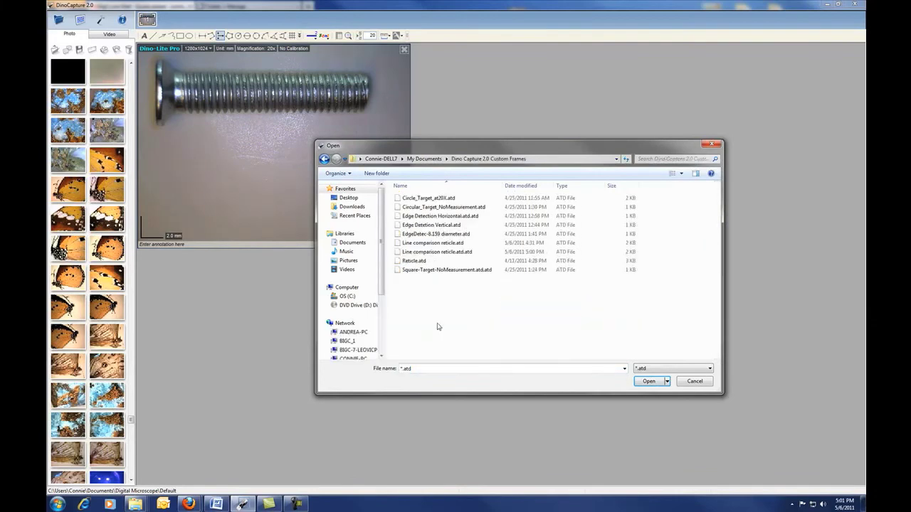
{"action": "left_click", "coordinate": [437, 252]}
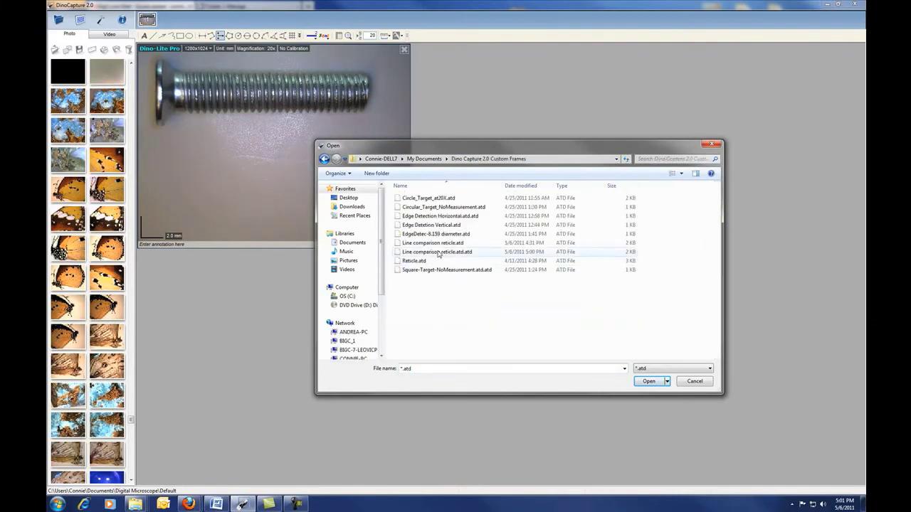
{"action": "left_click", "coordinate": [648, 380]}
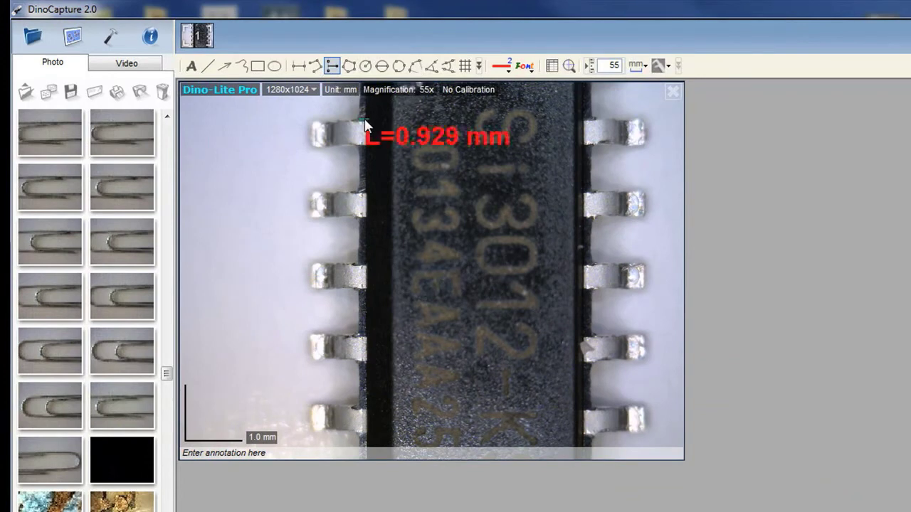
Measure from the chip body's left edge to the bottom-left lead tip, reading L=0.914 mm
{"action": "left_click_drag", "start_coordinate": [363, 124], "coordinate": [363, 427]}
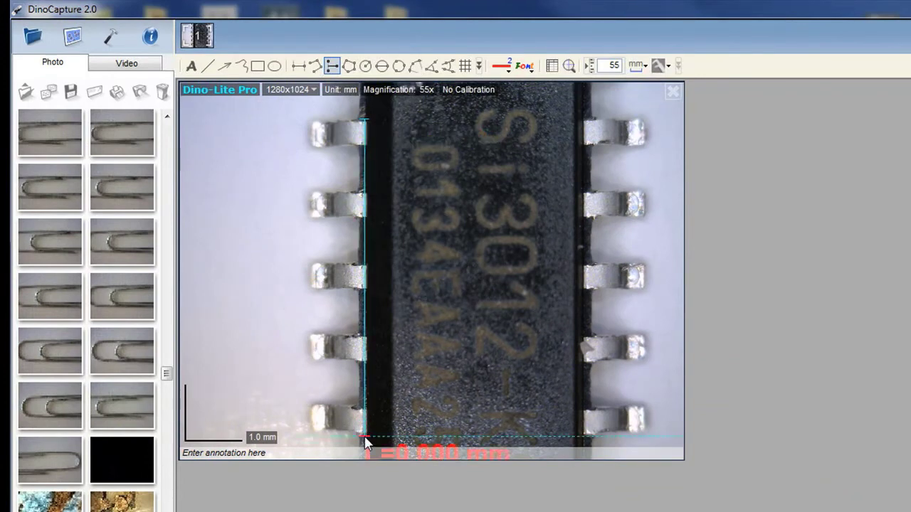
{"action": "left_click_drag", "start_coordinate": [362, 438], "coordinate": [317, 417]}
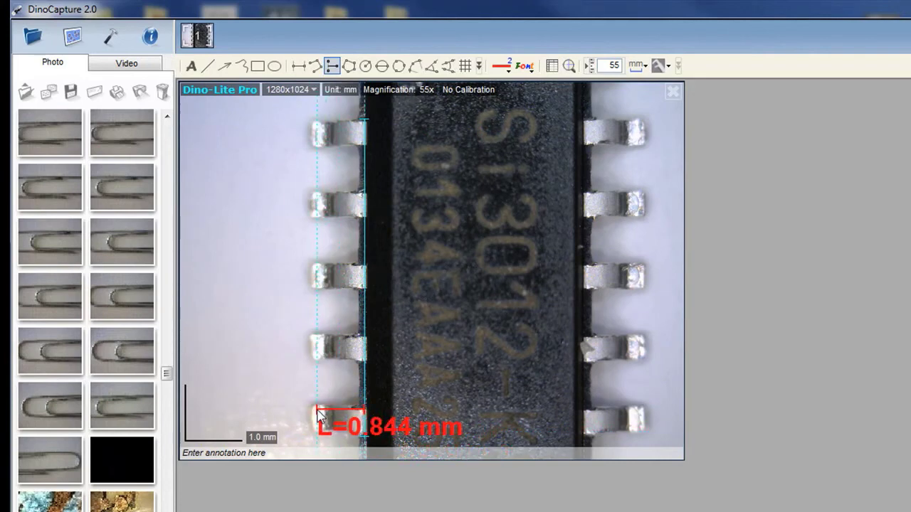
{"action": "left_click_drag", "start_coordinate": [317, 417], "coordinate": [317, 418]}
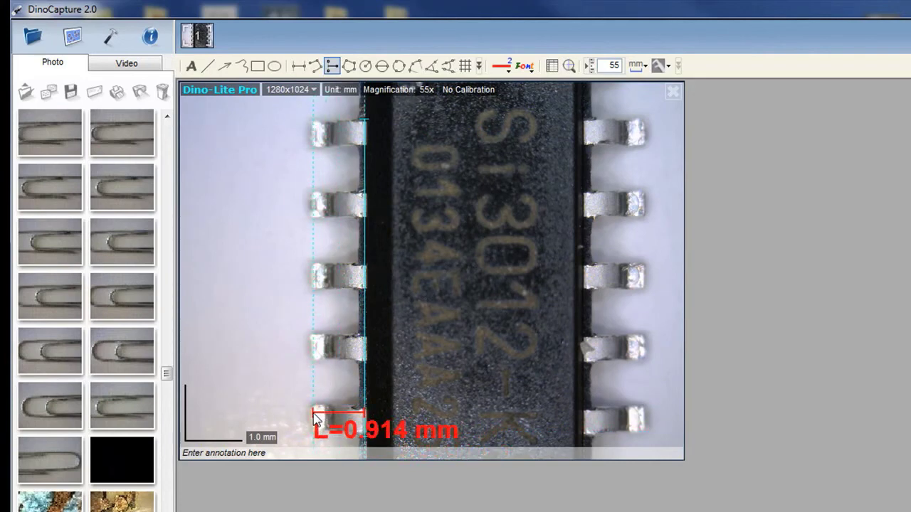